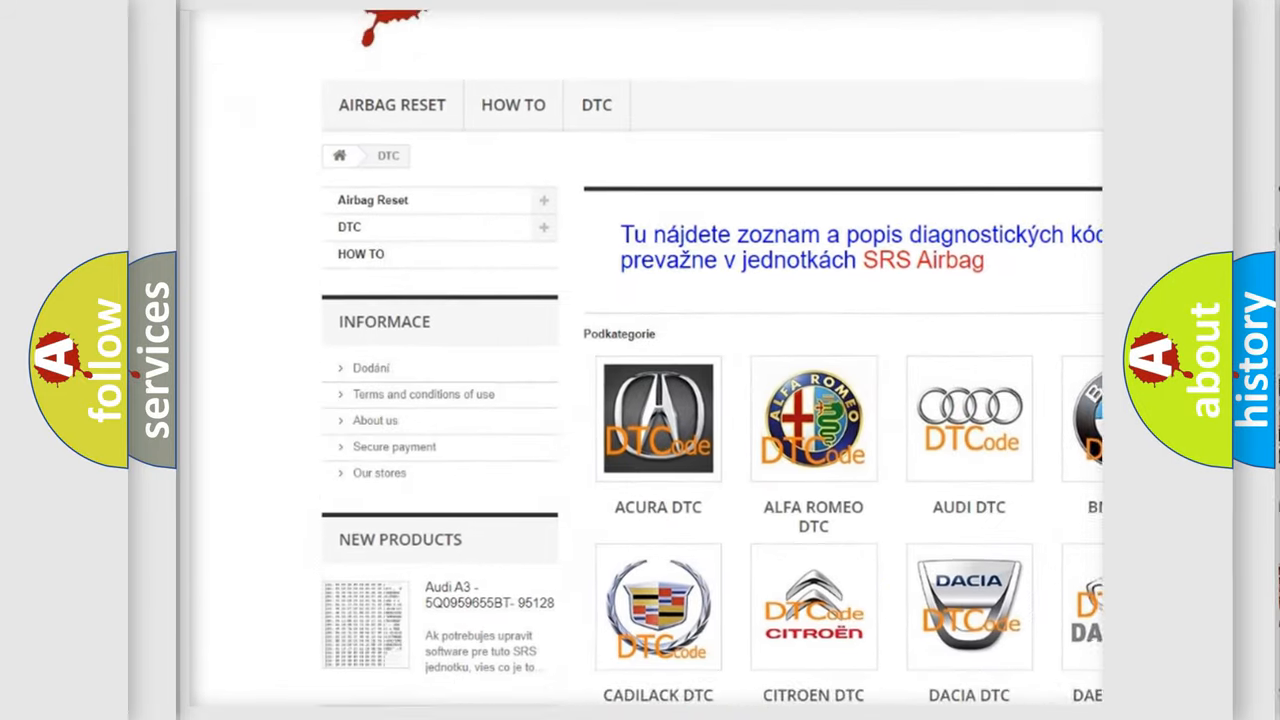
pyautogui.scroll(-3)
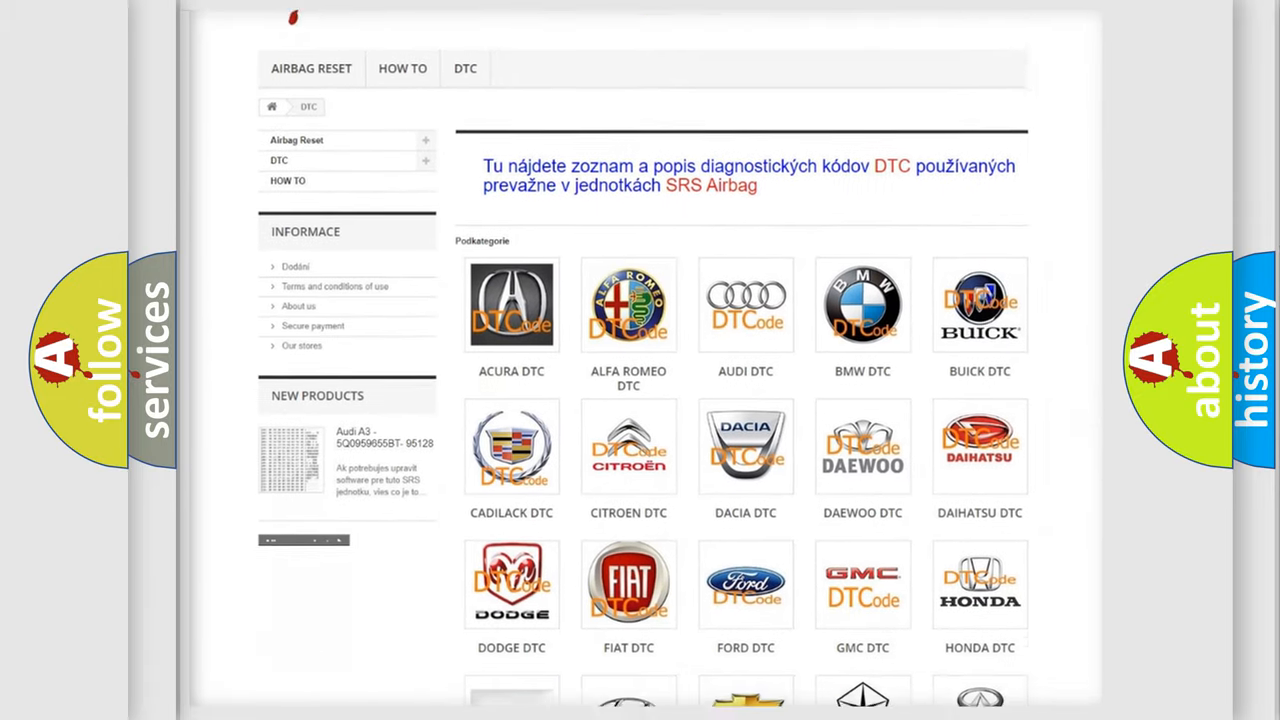
pyautogui.scroll(-3)
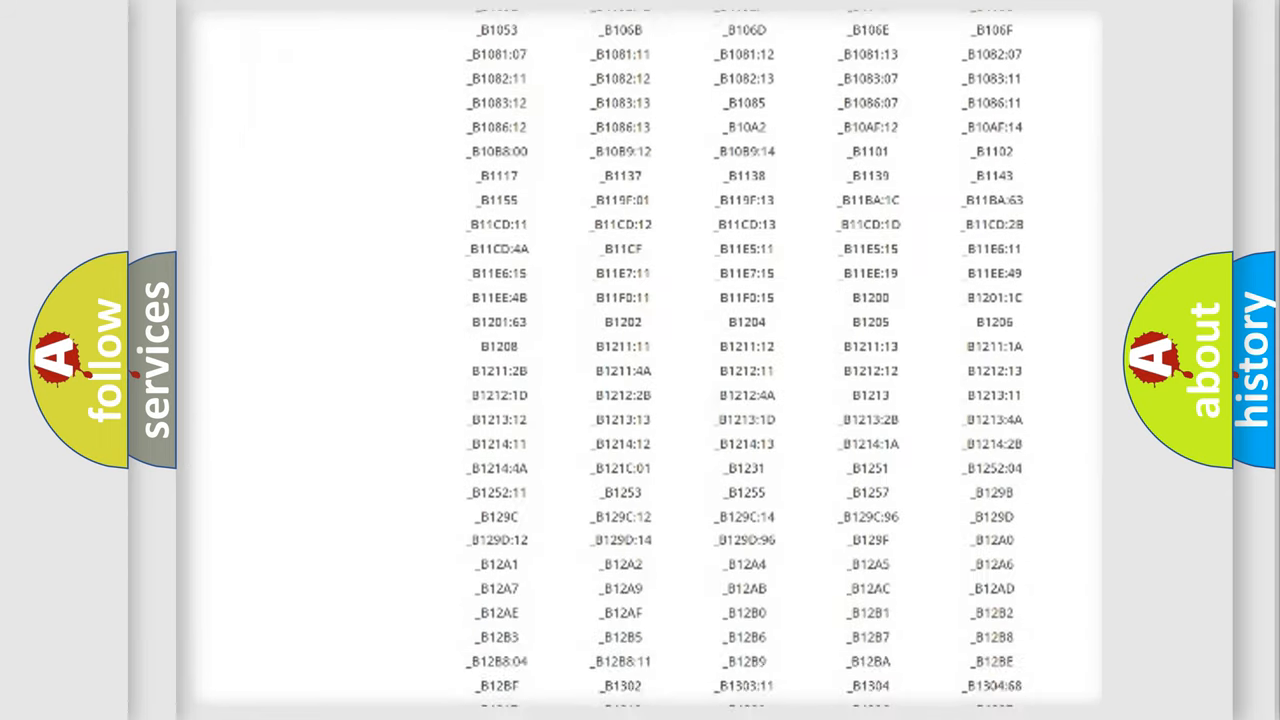
pyautogui.scroll(-3)
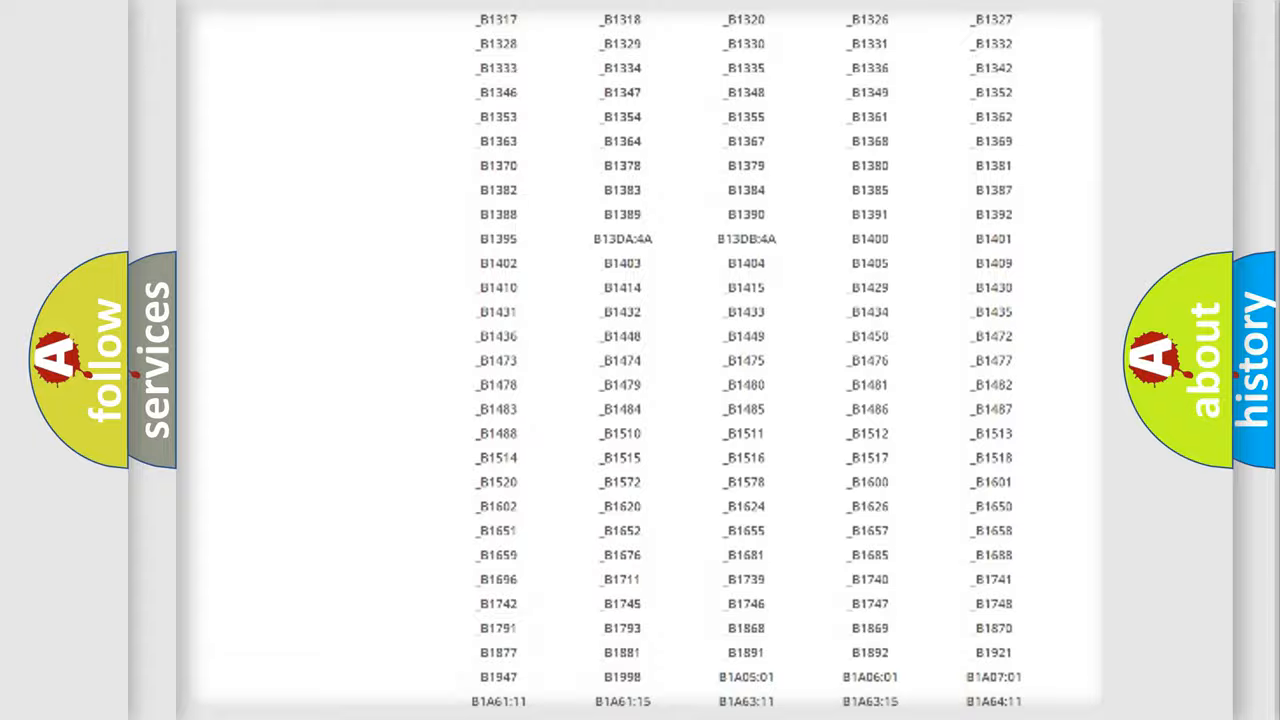